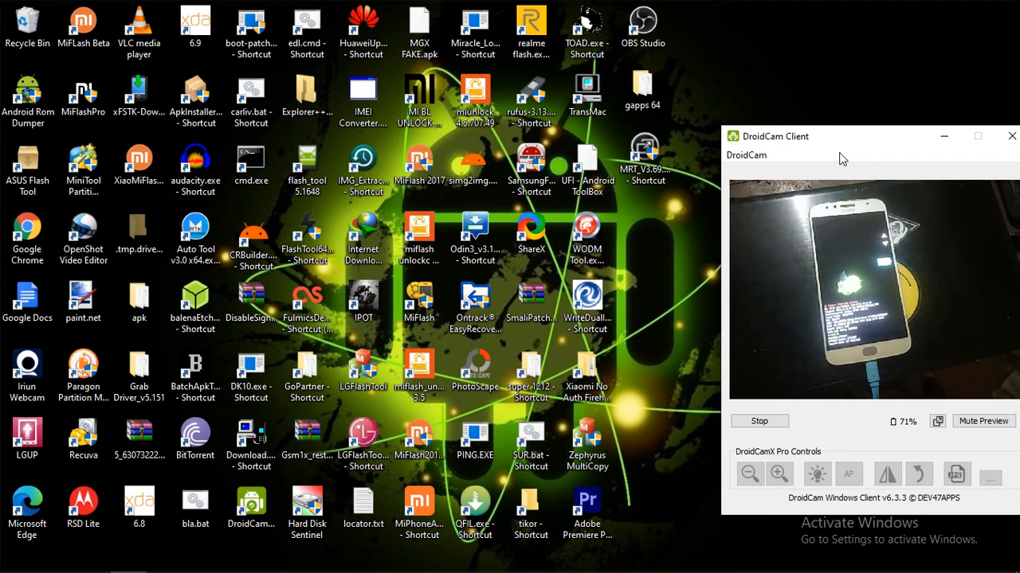
Launch Command Prompt and run 'fastboot oem unlock' to unlock the bootloader.
double_click(250, 167)
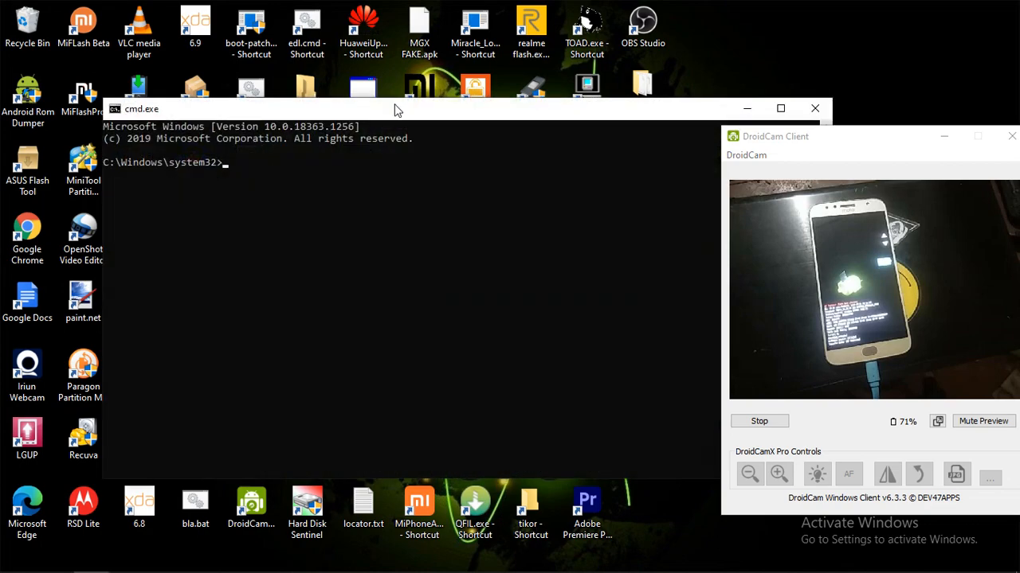
text(fastb)
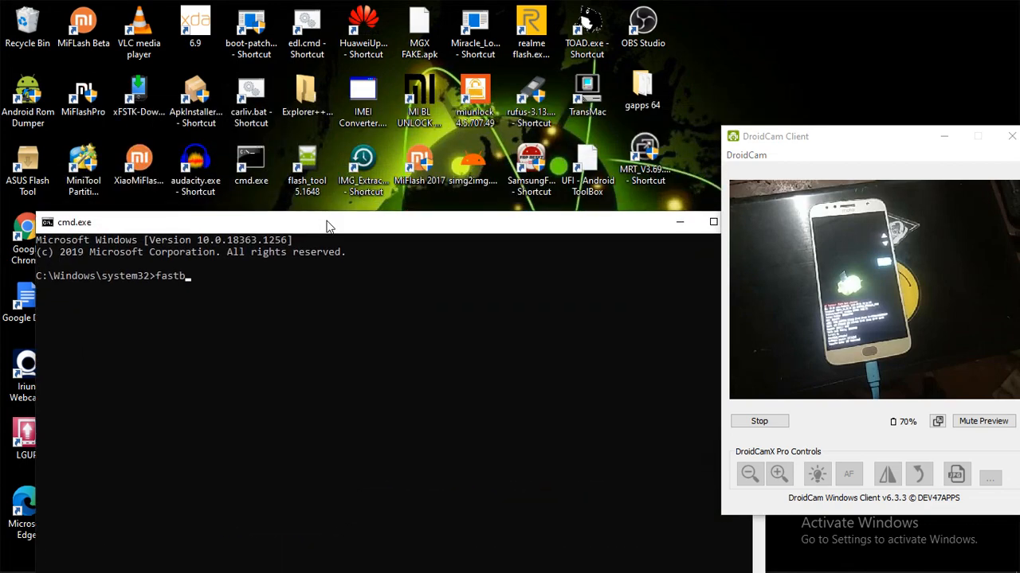
text(oot oem dev)
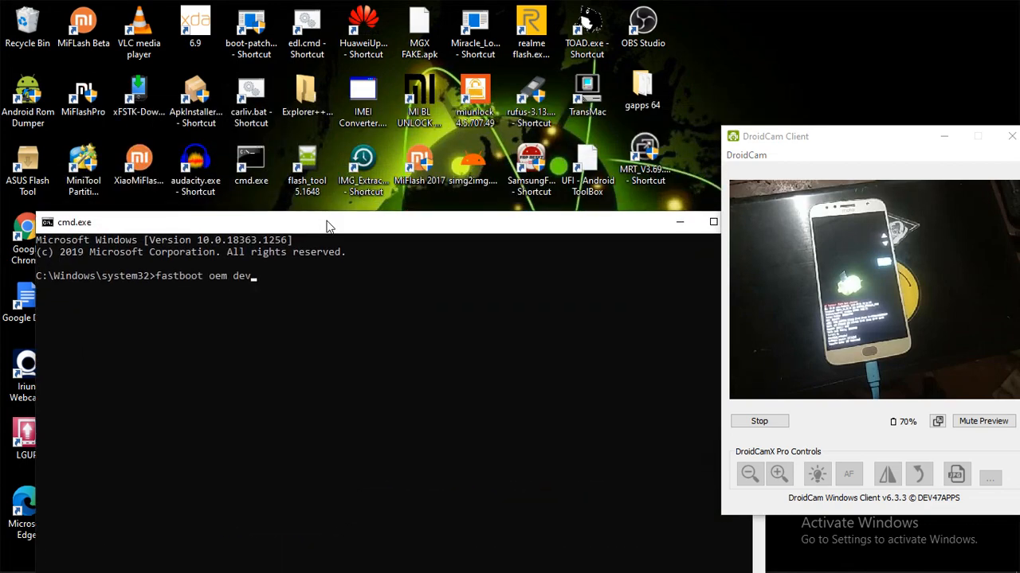
key(Backspace)
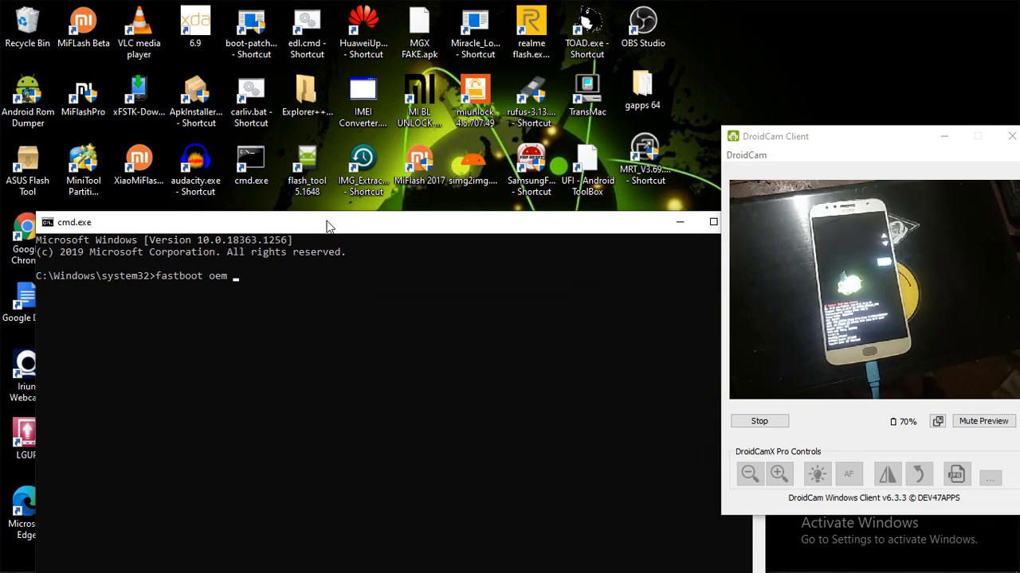
text(unlock)
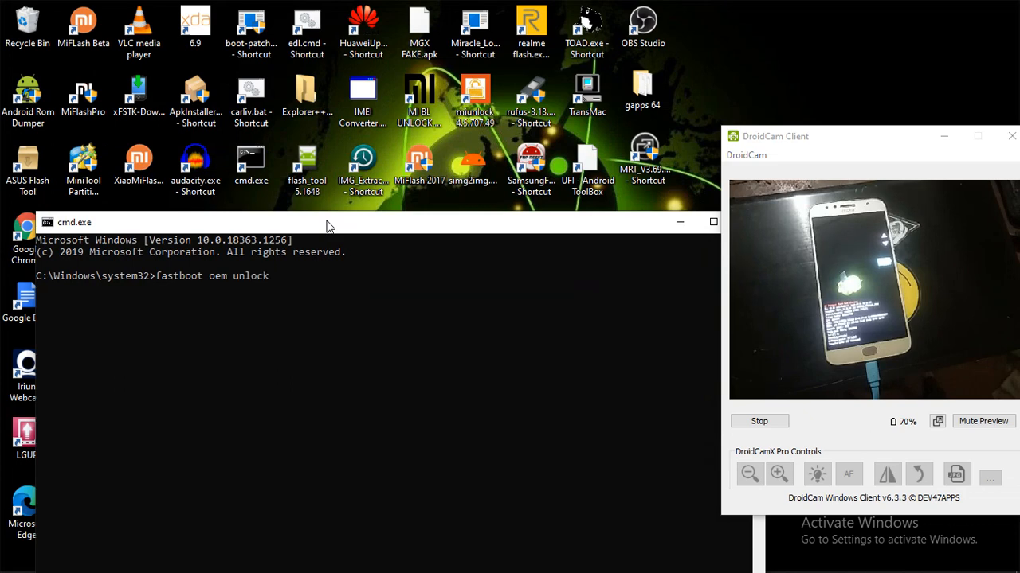
key(Return)
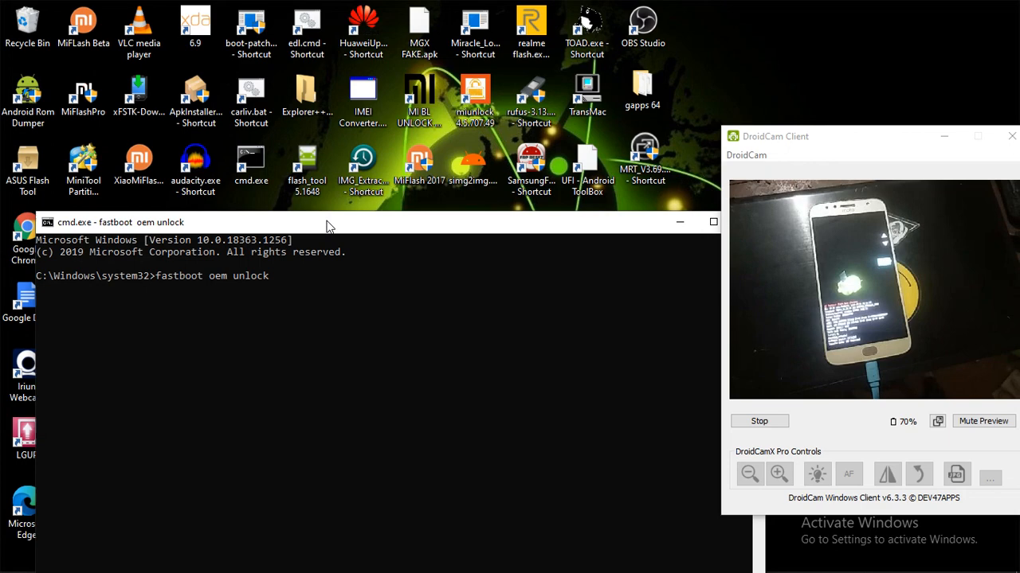
mouse_move(330, 309)
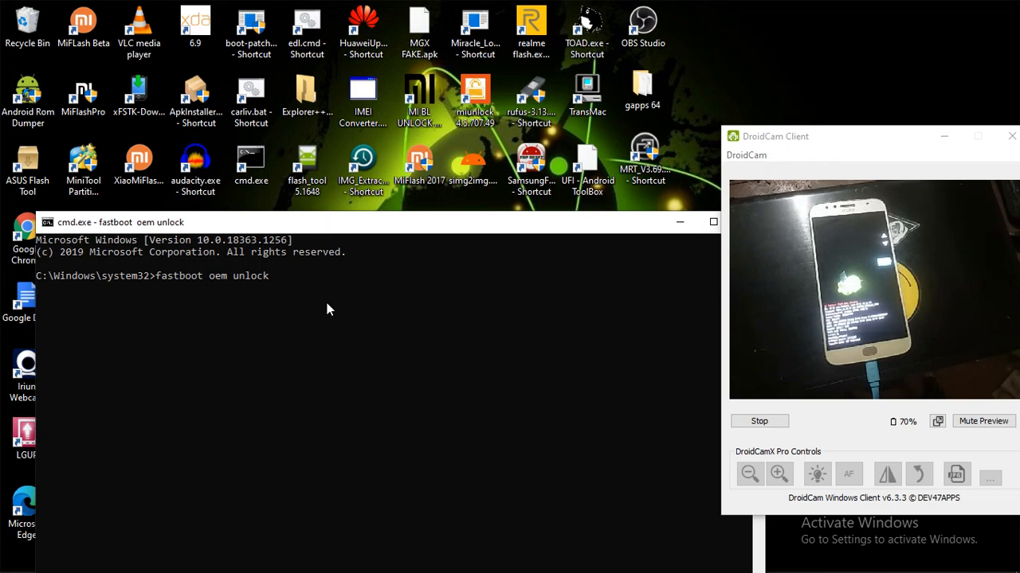
Try to clear the console with cls, getting a not-recognized error from the mistyped command.
key(Return)
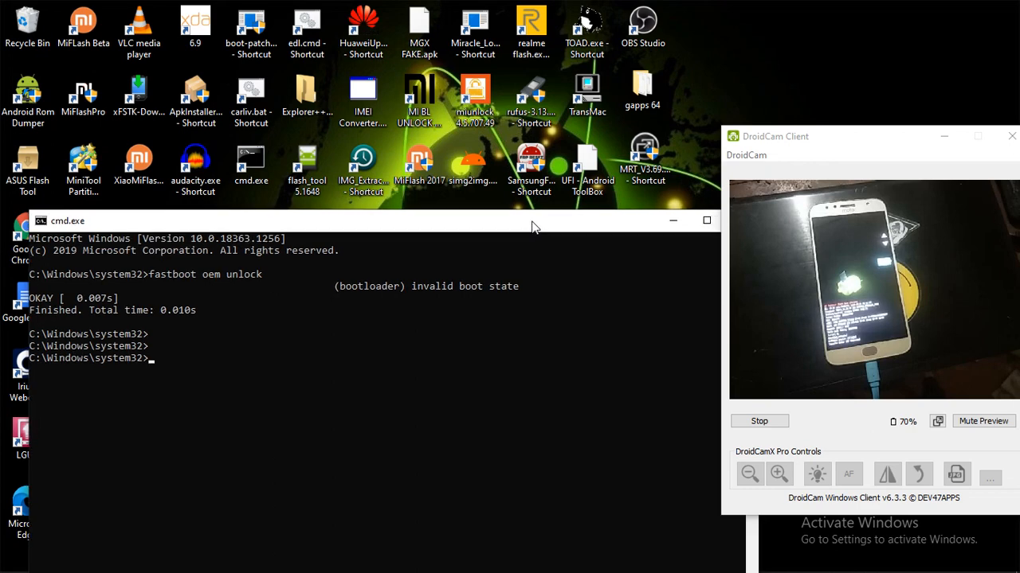
text(cls)
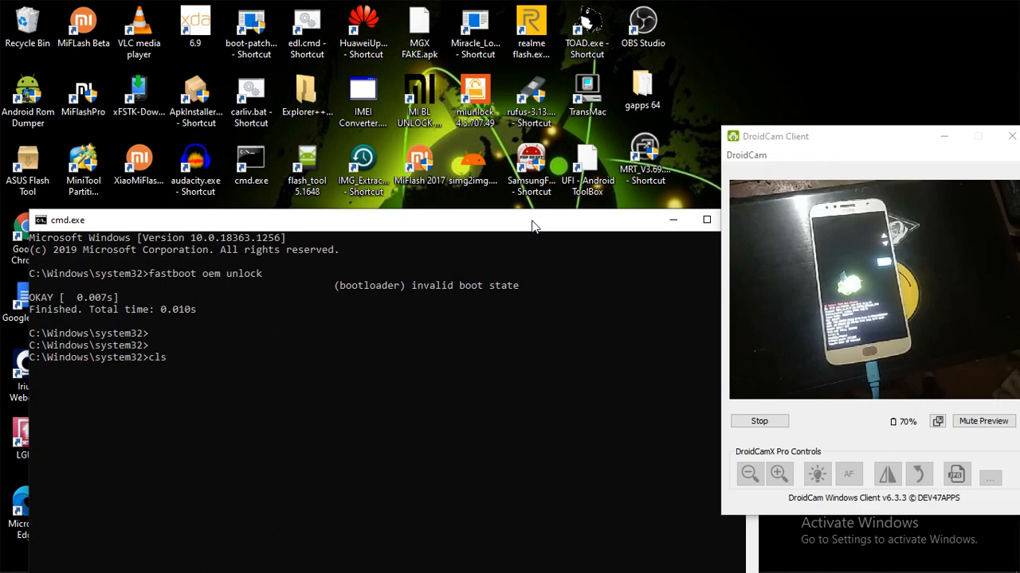
text(cls)
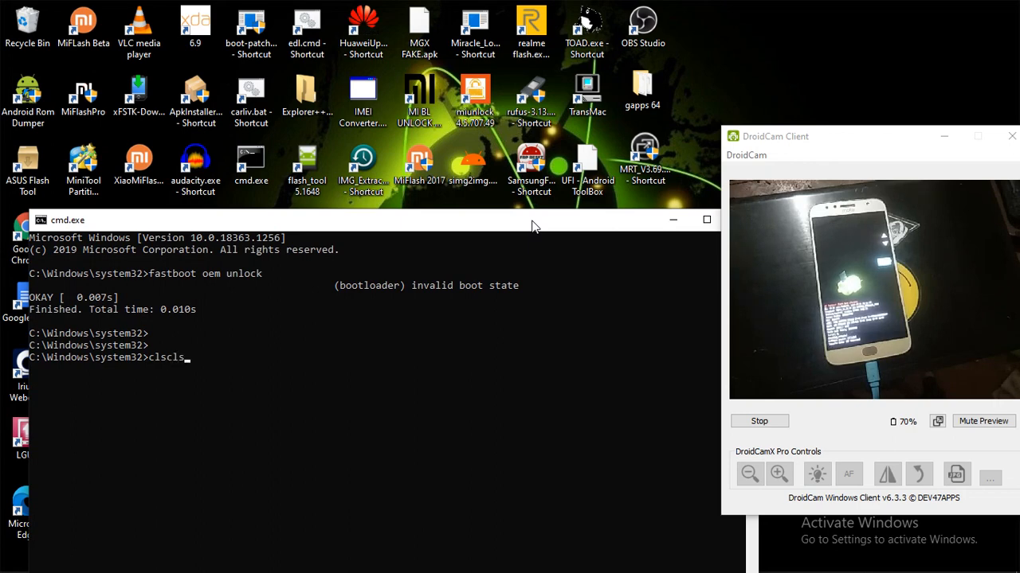
key(Backspace)
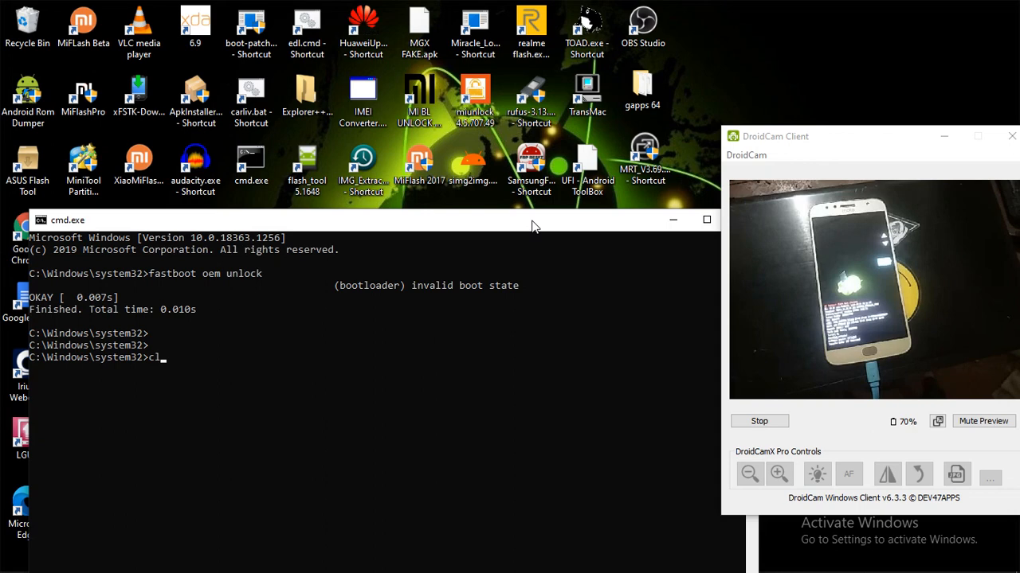
text(s)
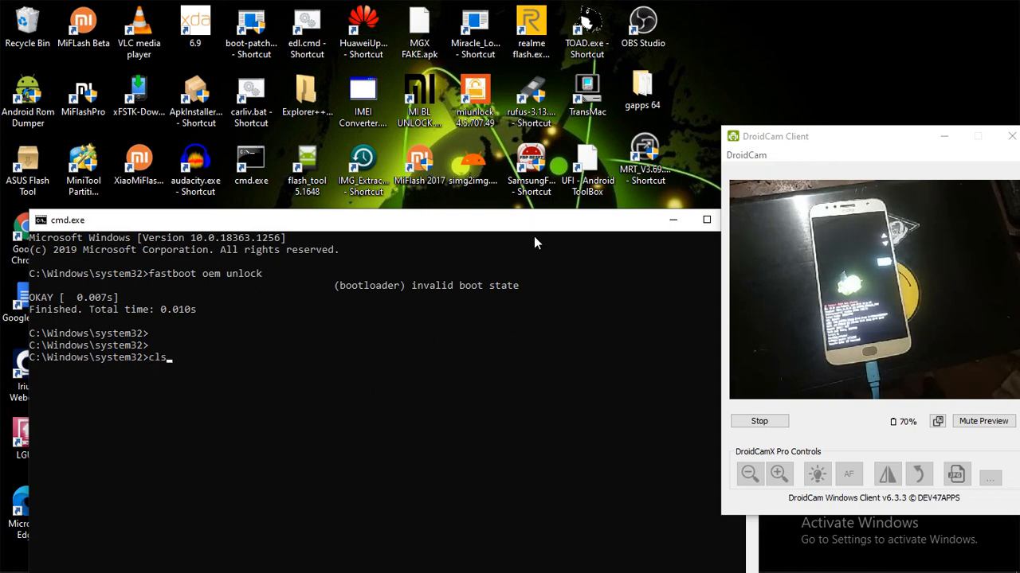
key(Return)
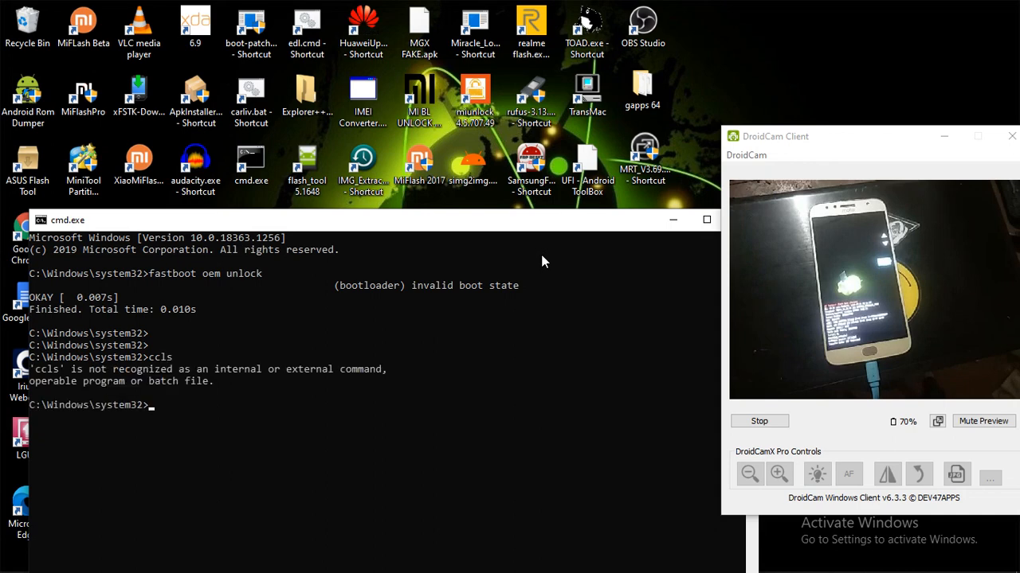
Browse to D:\Android\Motorola and select the 'g5s plus sanders XT1805' folder.
click(671, 220)
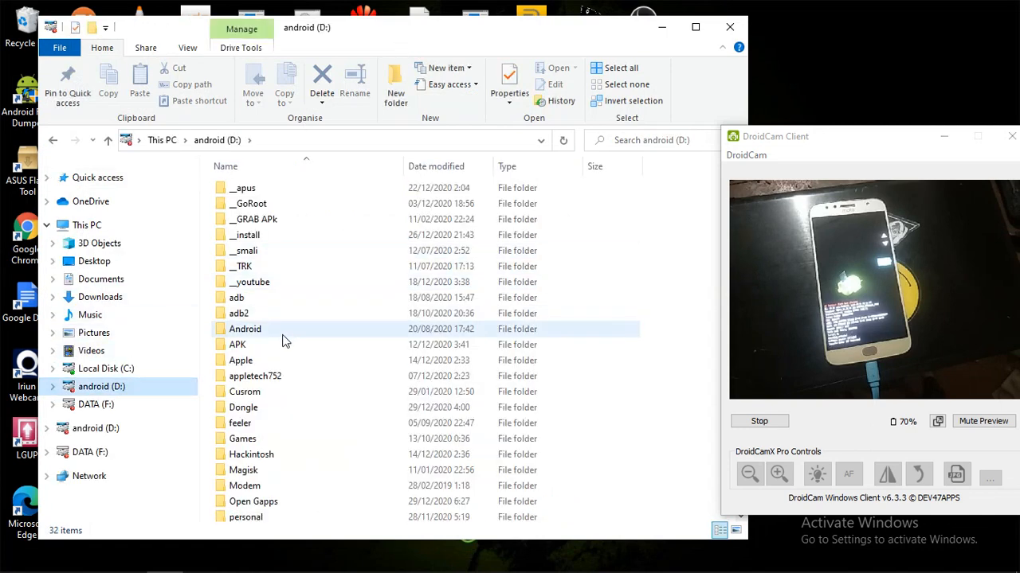
double_click(244, 329)
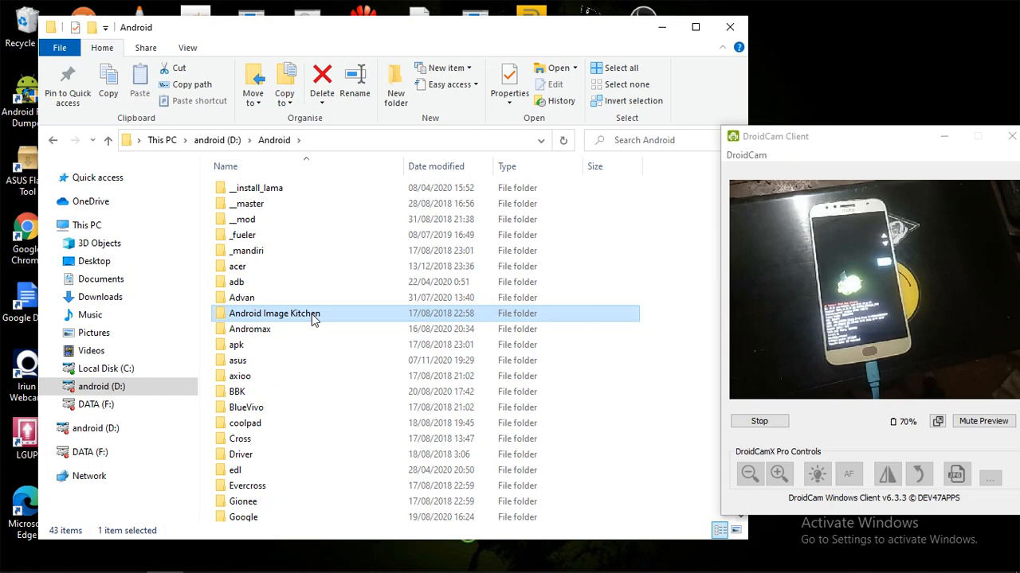
scroll(down, 3)
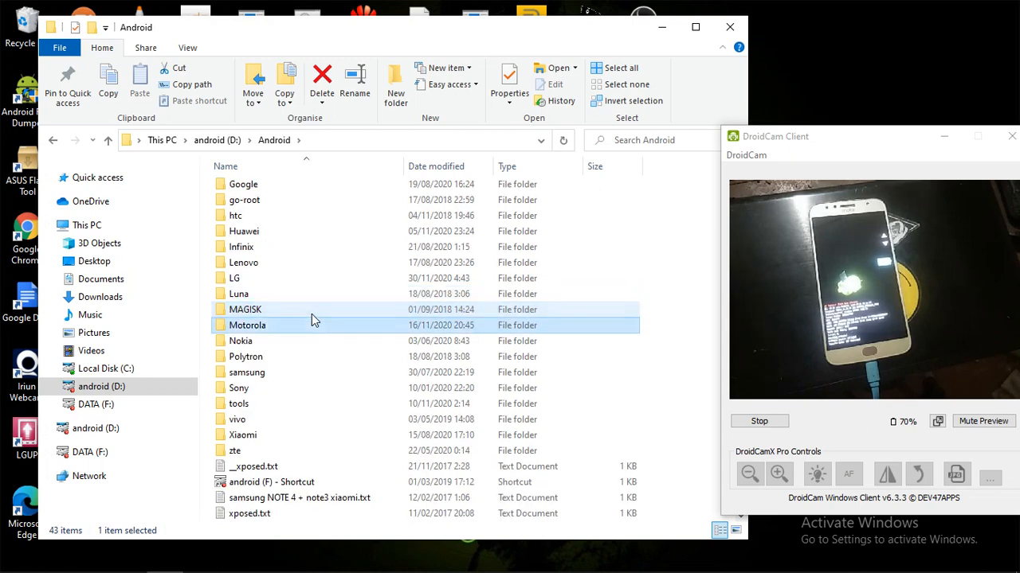
double_click(247, 325)
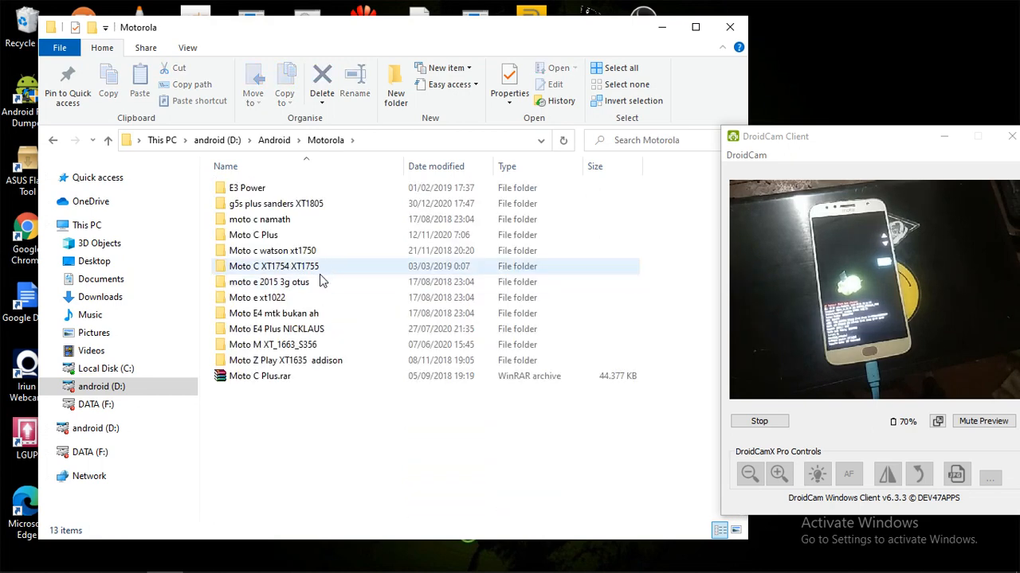
click(256, 297)
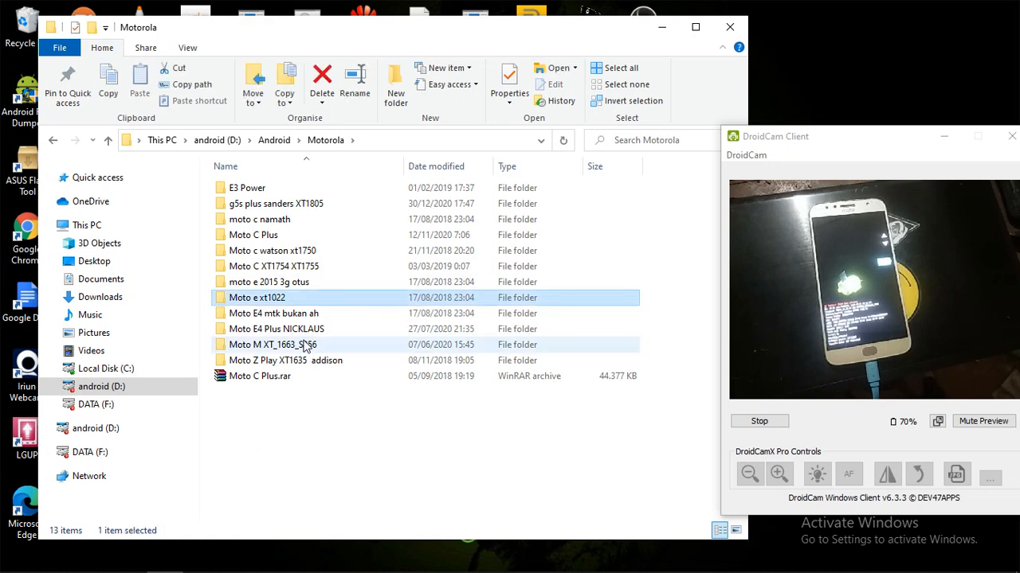
click(275, 203)
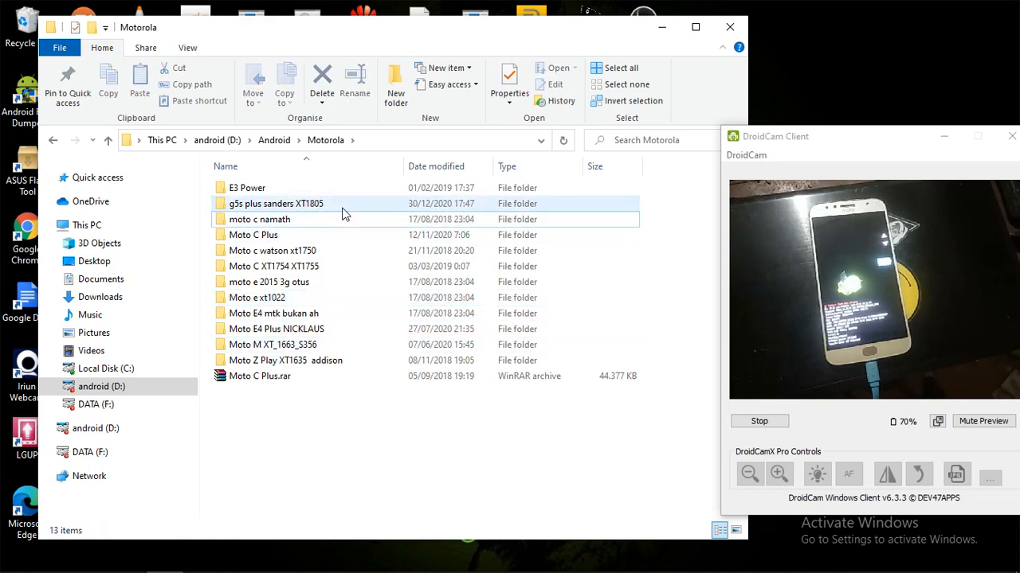
click(276, 203)
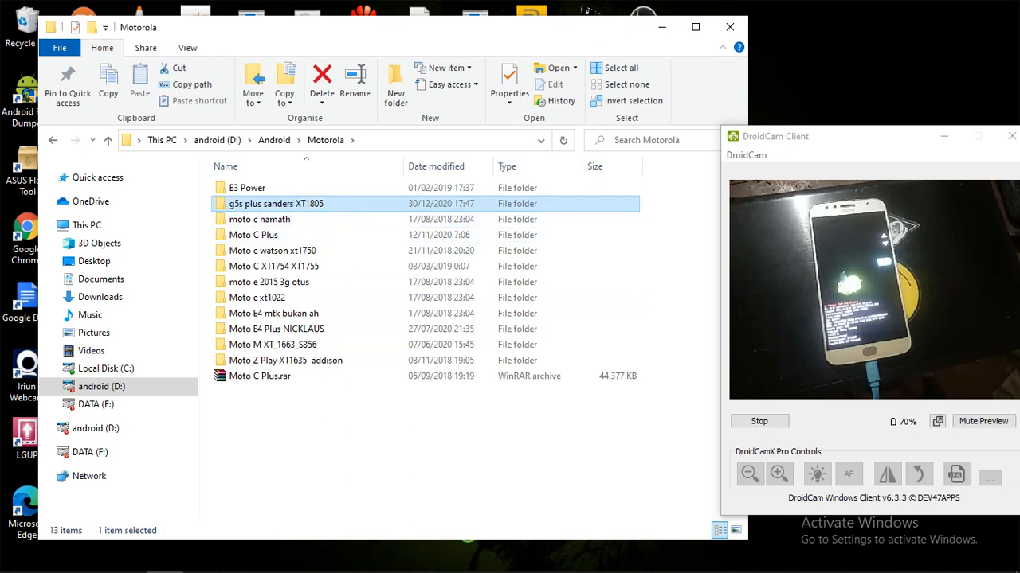
mouse_move(90, 558)
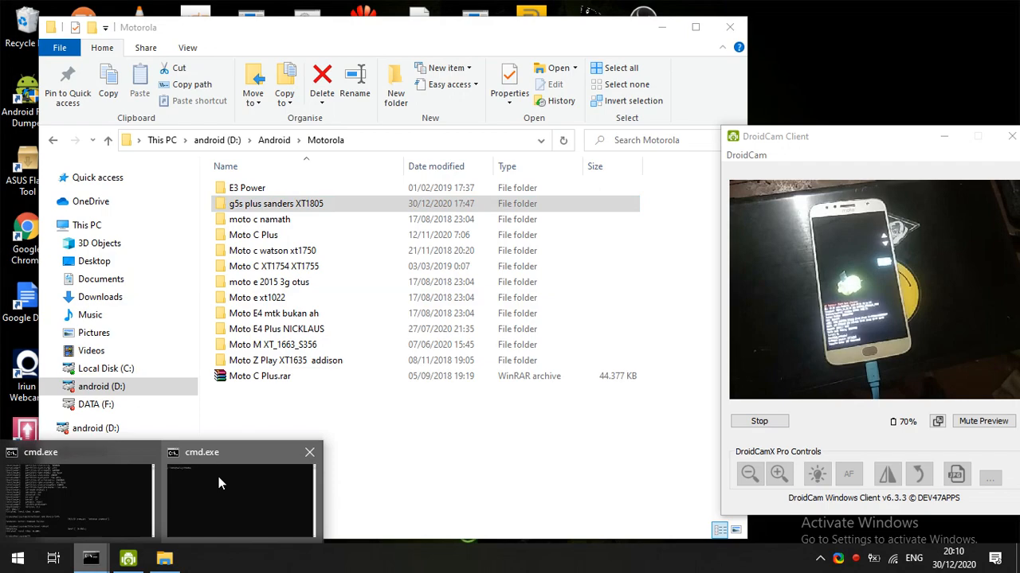
List the phone's bootloader variables with a fastboot info command, then clear the console.
click(239, 490)
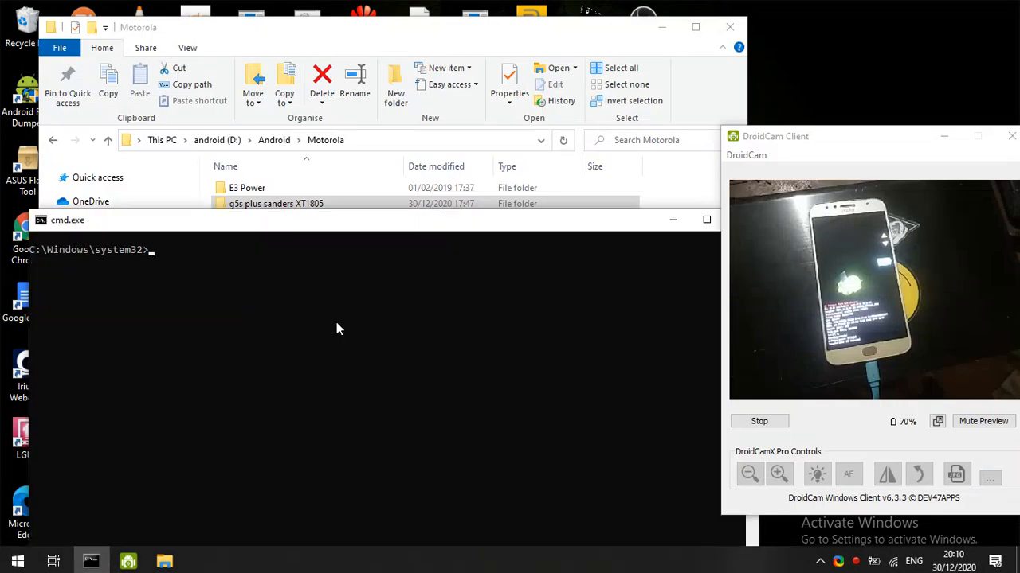
text(fastboot)
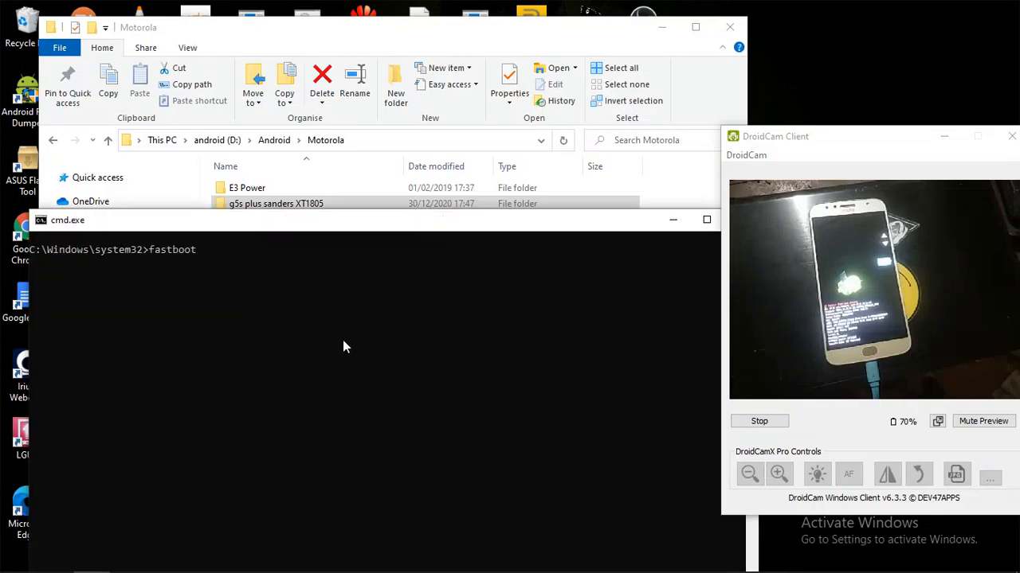
text(oem devce)
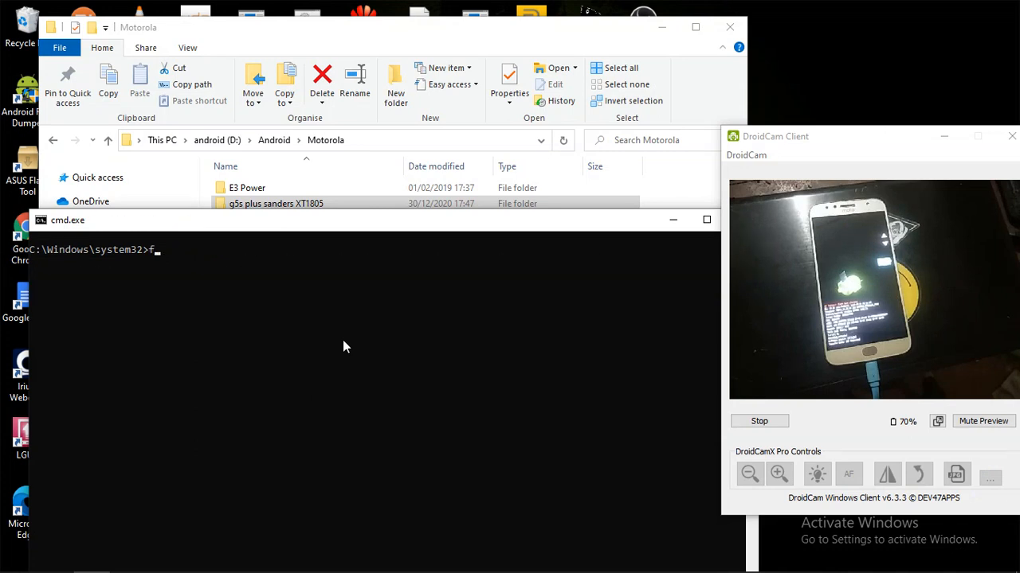
text(astboot)
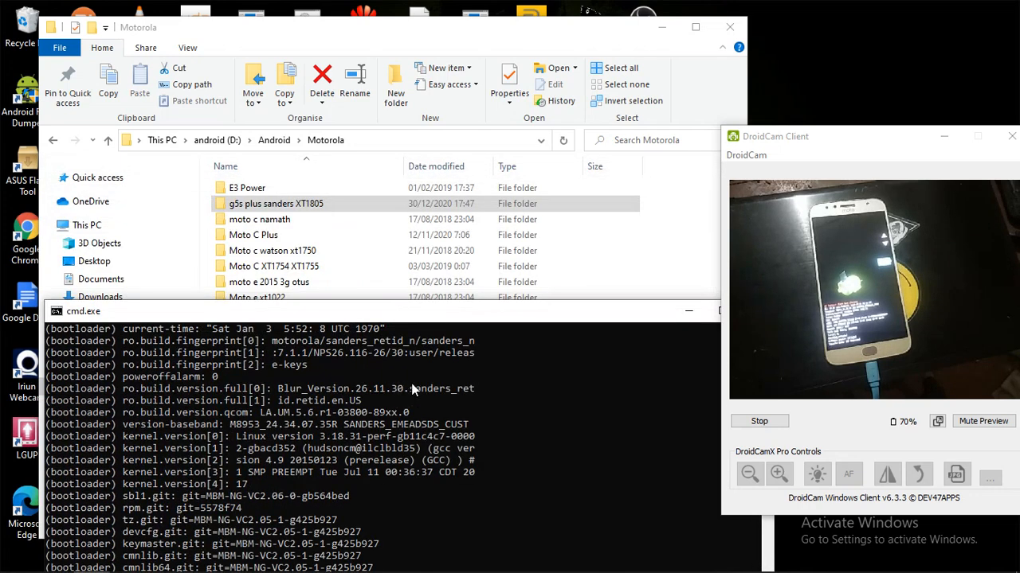
double_click(429, 388)
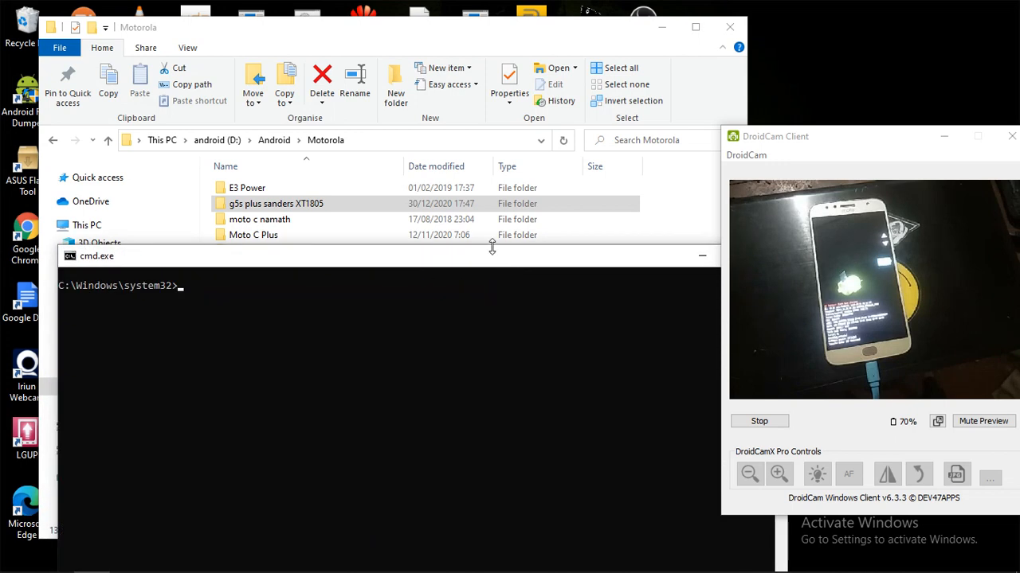
Flash twrp-sanders-treble-3.2.1-r22.img with 'fastboot flash recovery' from the sanders XT1805 folder.
double_click(275, 203)
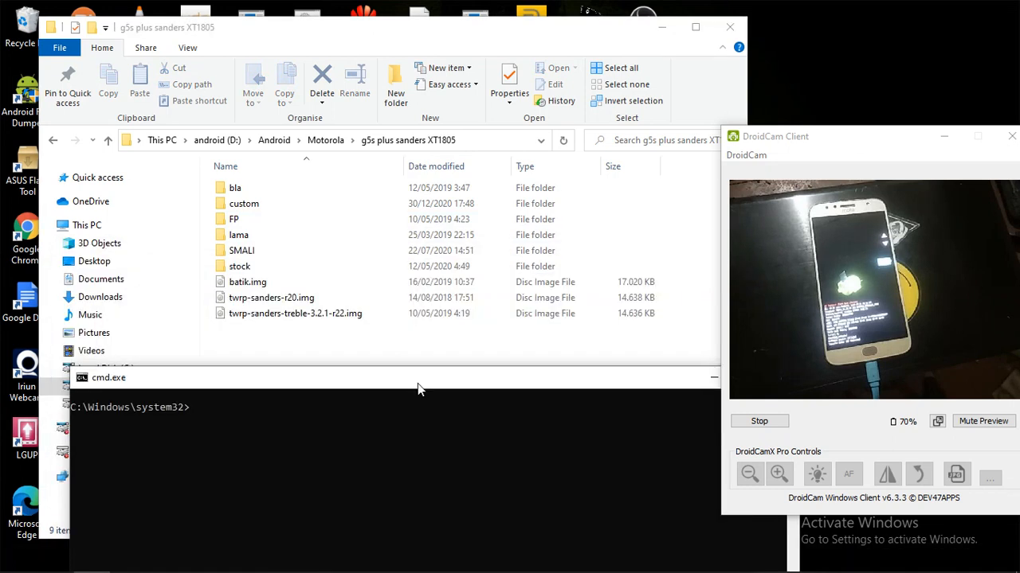
text(fas)
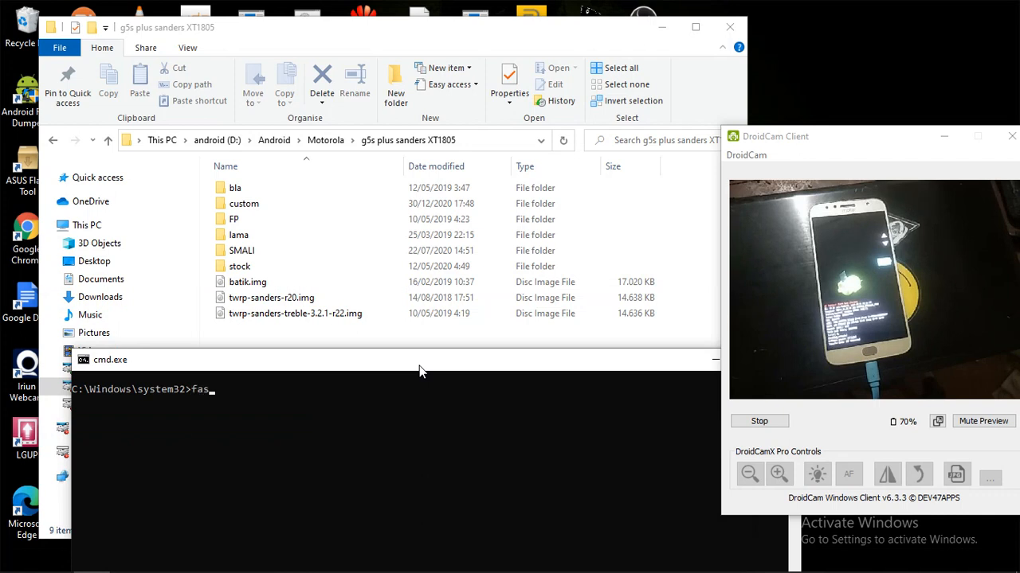
text(tboot flash)
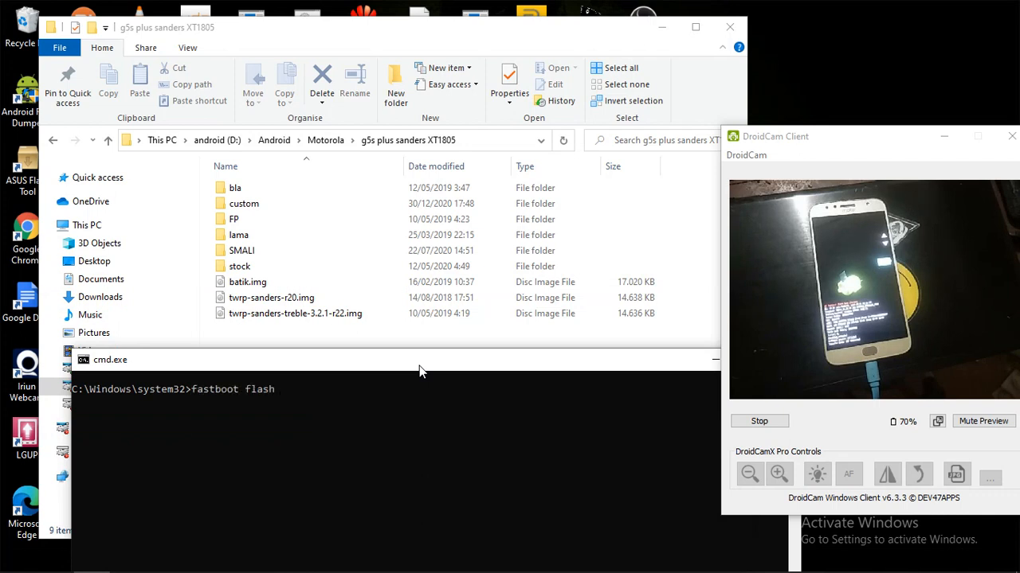
text(recovery)
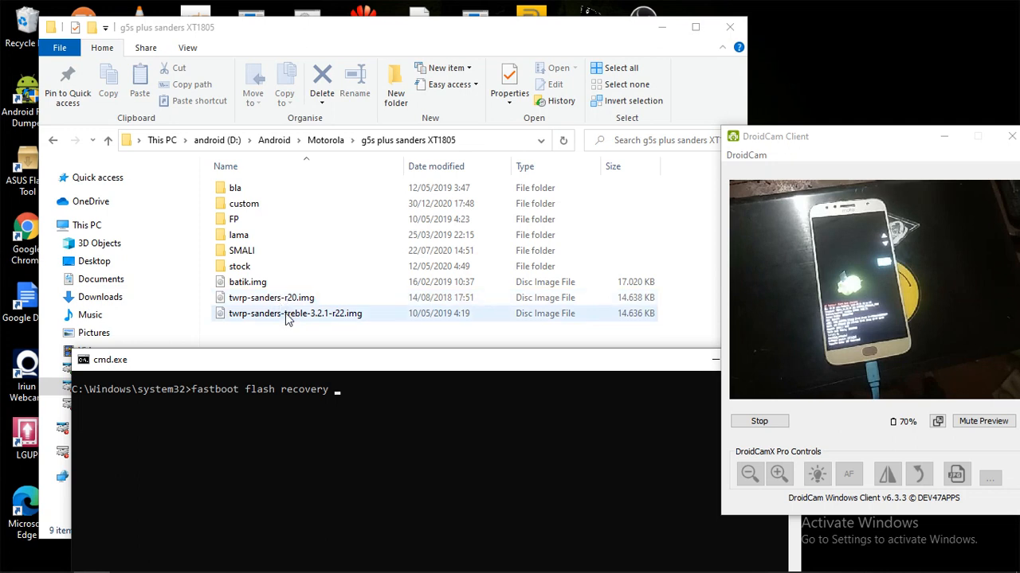
click(271, 297)
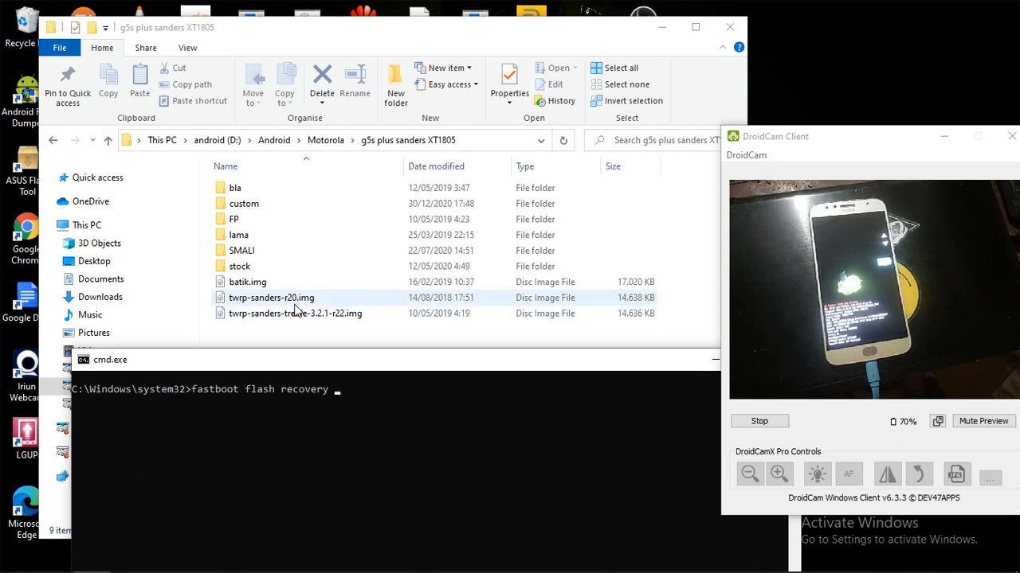
click(295, 313)
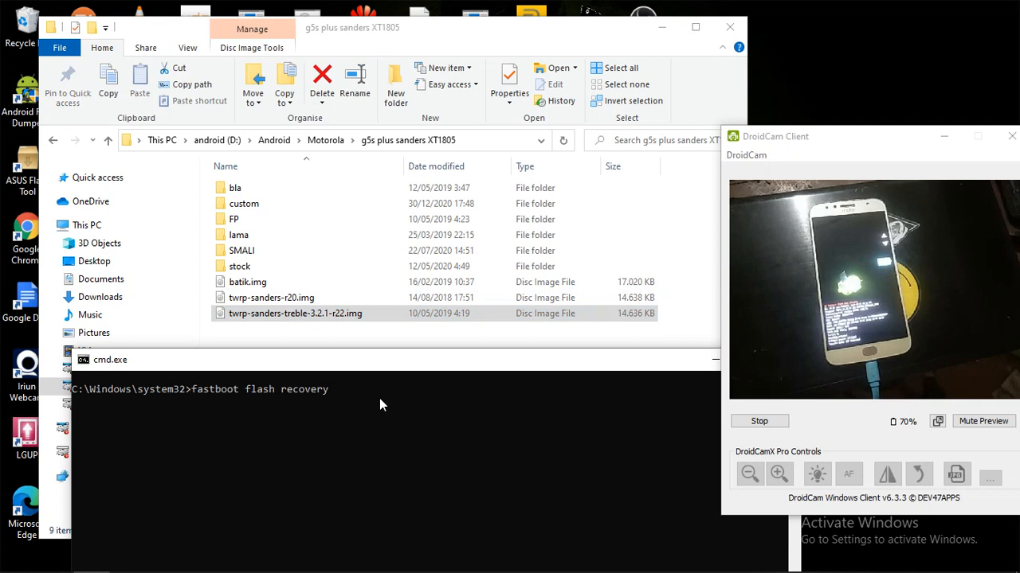
mouse_move(363, 411)
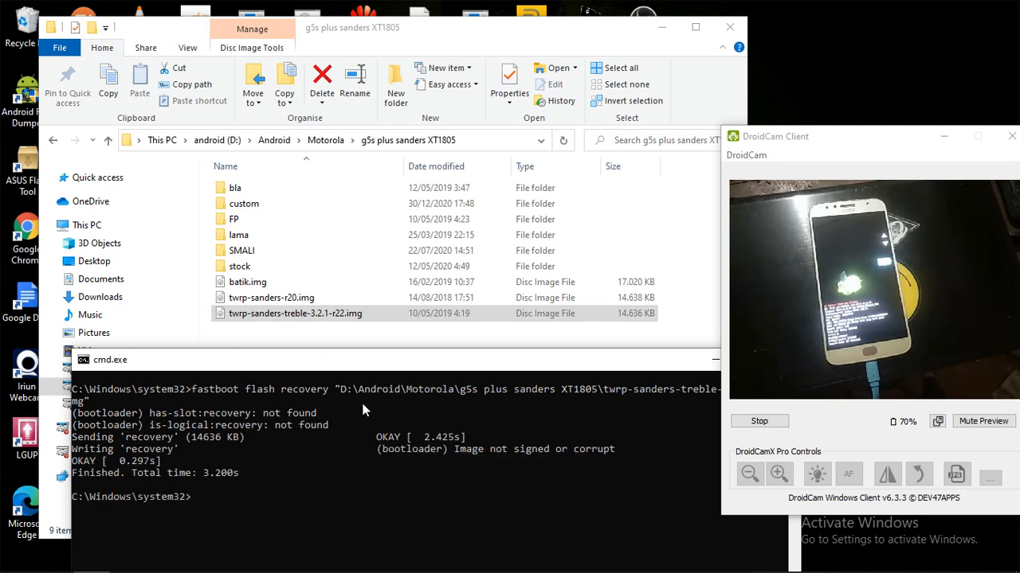
text(c)
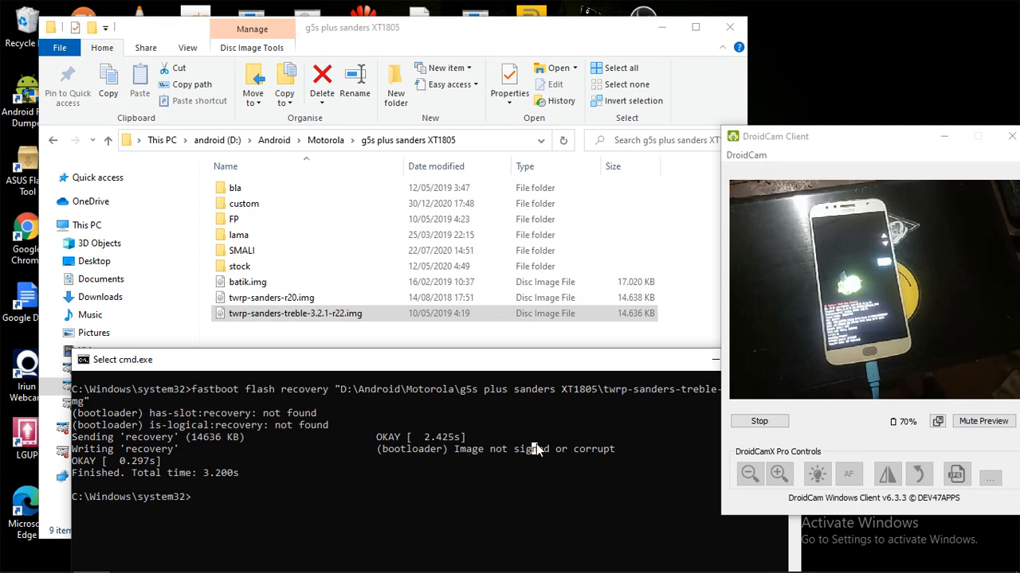
mouse_move(448, 454)
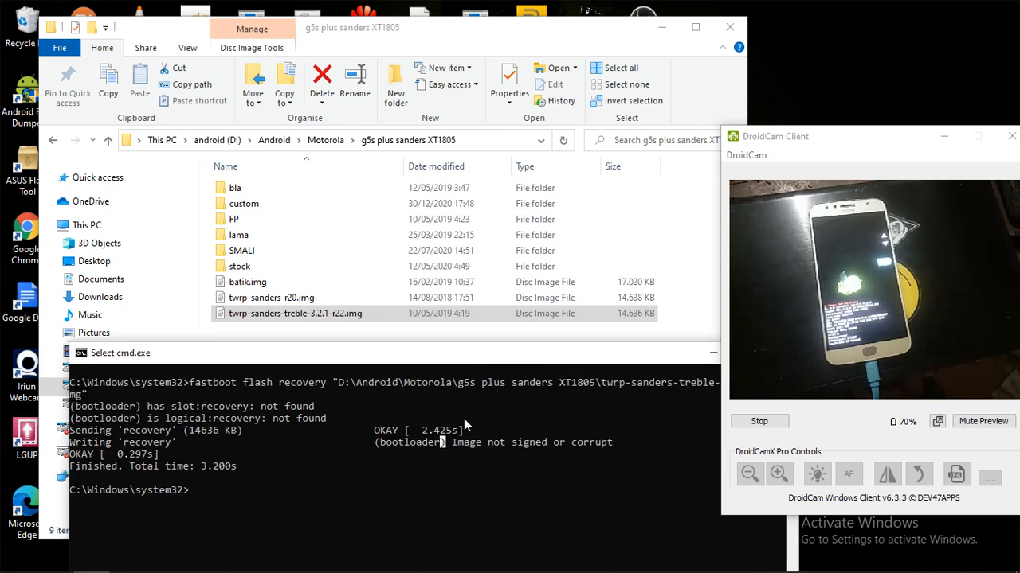
Start typing another 'fastboot flash recovery' command in Command Prompt.
text(f)
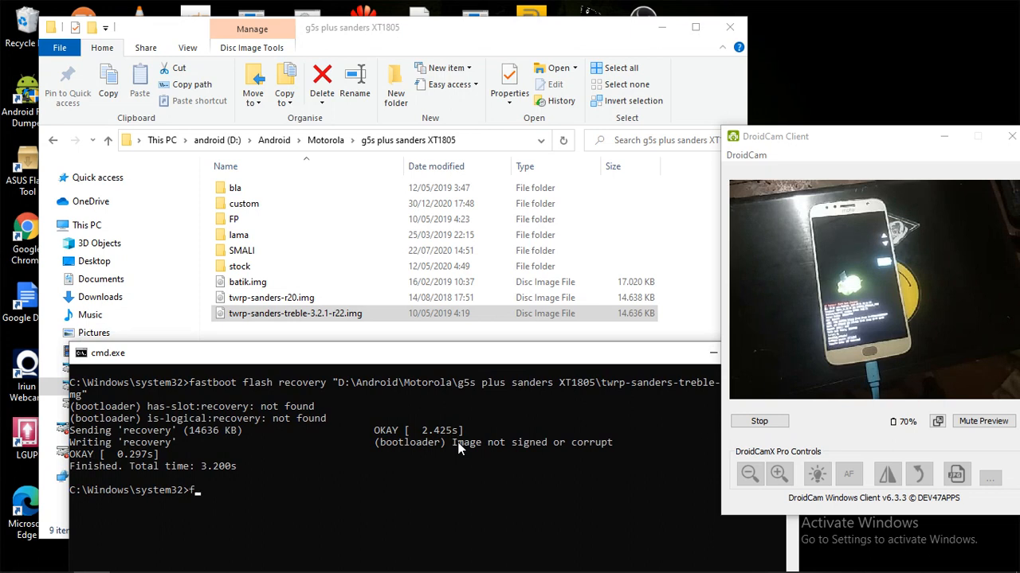
text(astboot flash r)
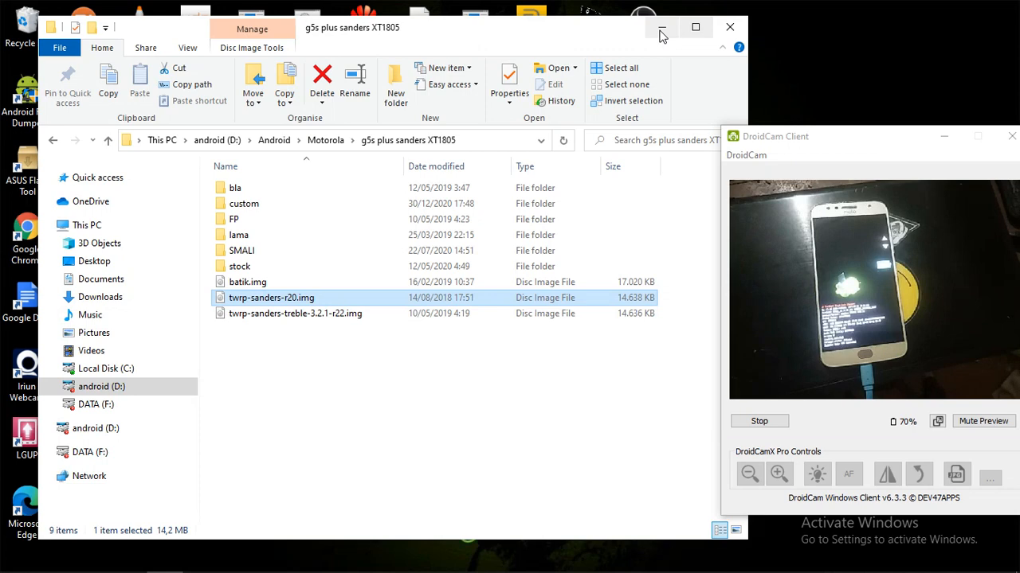
Watch the DroidCam preview as the Moto G (5S) Plus boots into TWRP recovery.
click(662, 28)
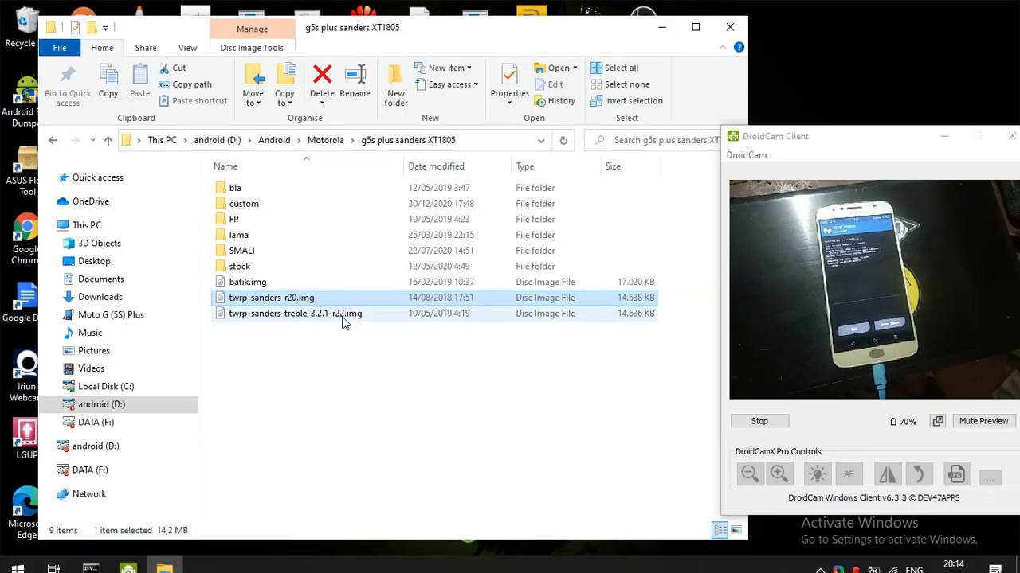
Open the custom ROMs folder and bring up the PixelExperience Plus zip's context menu.
double_click(244, 203)
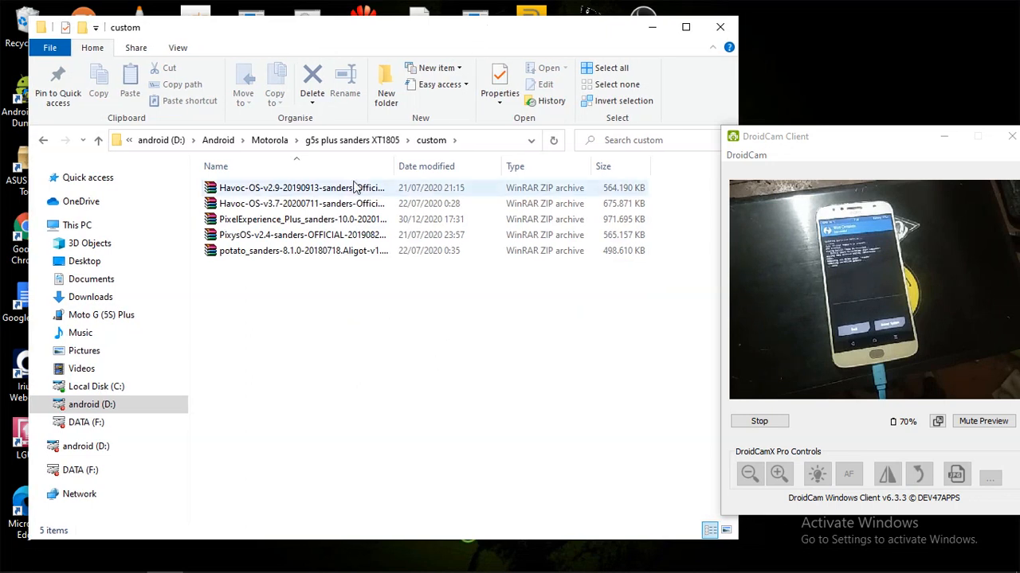
click(303, 219)
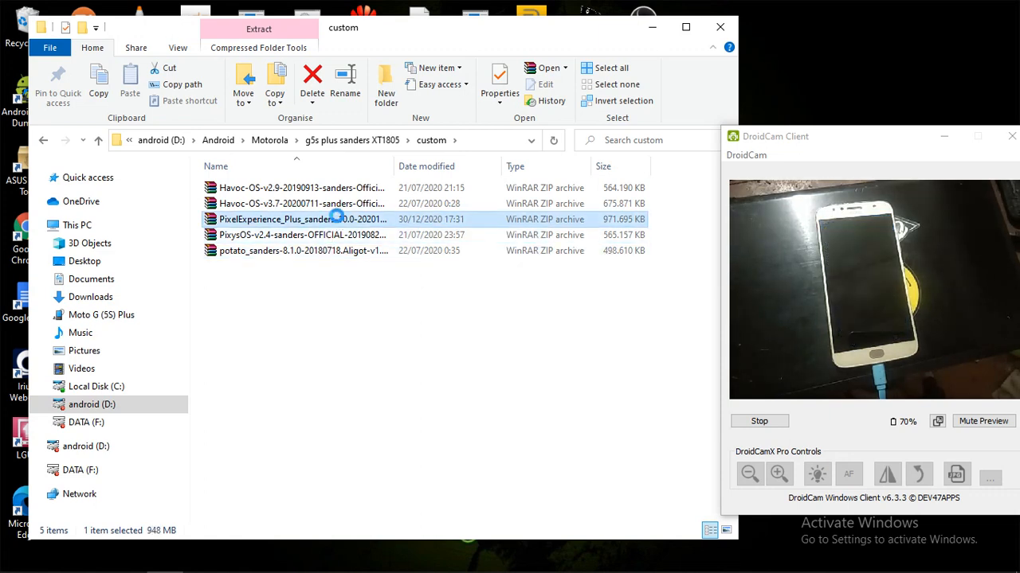
right_click(303, 219)
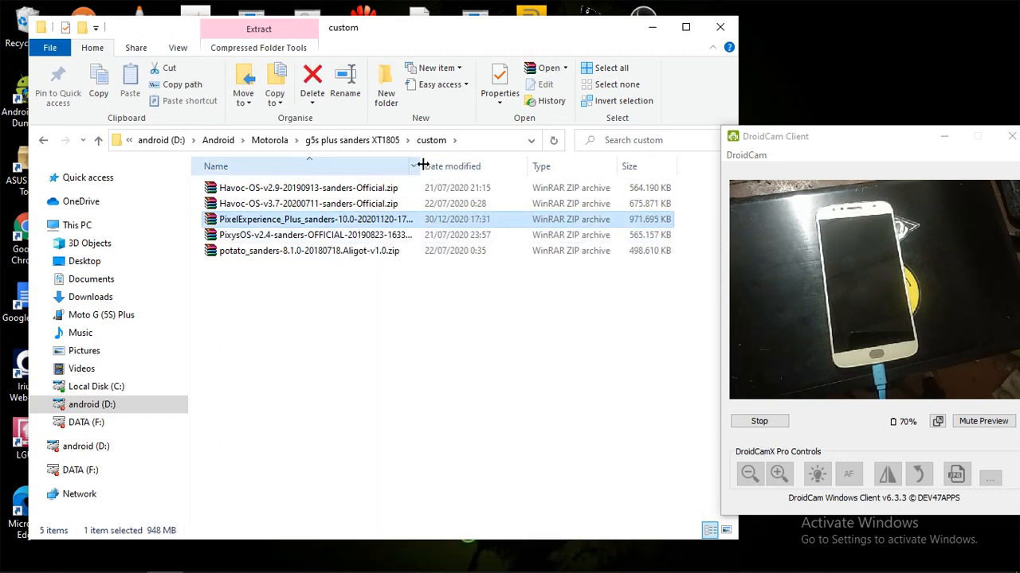
right_click(311, 219)
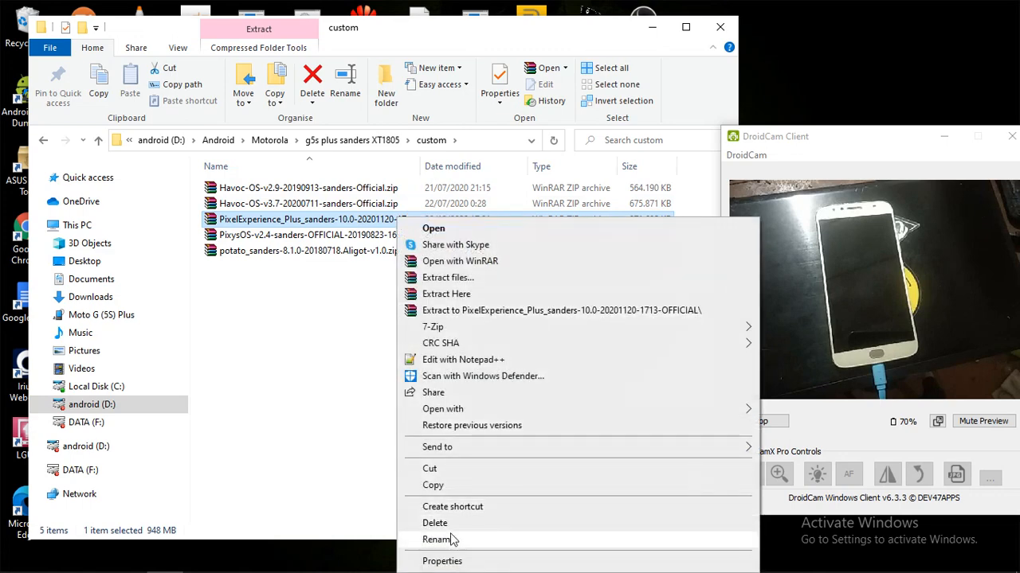
mouse_move(466, 485)
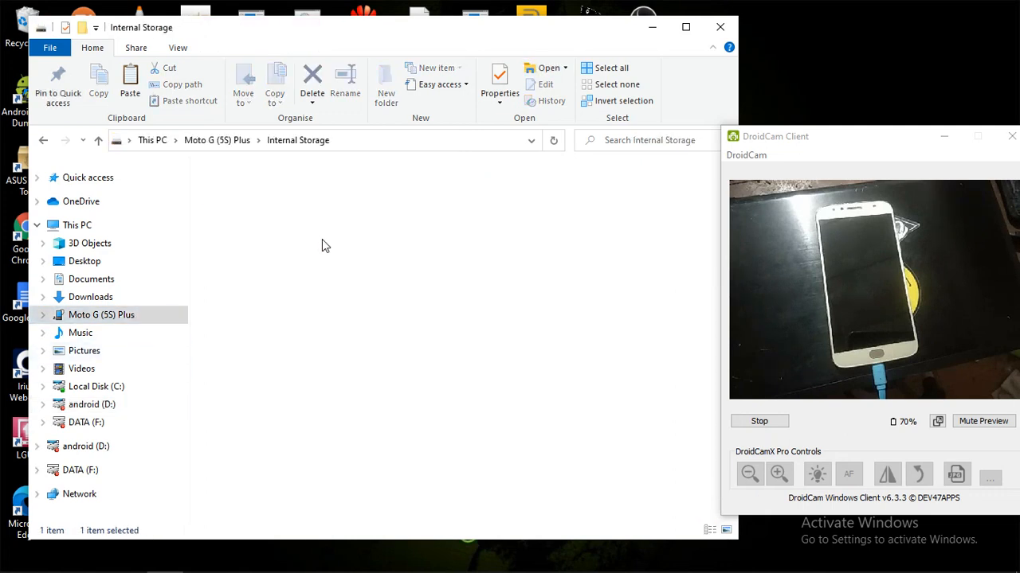
Paste the PixelExperience Plus zip into the Moto G (5S) Plus internal storage.
right_click(325, 245)
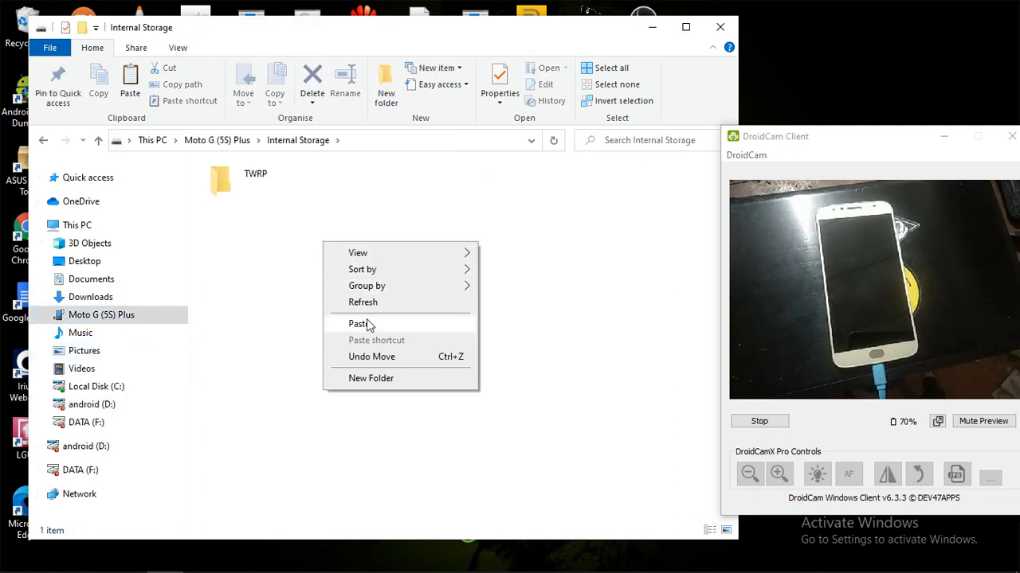
click(357, 323)
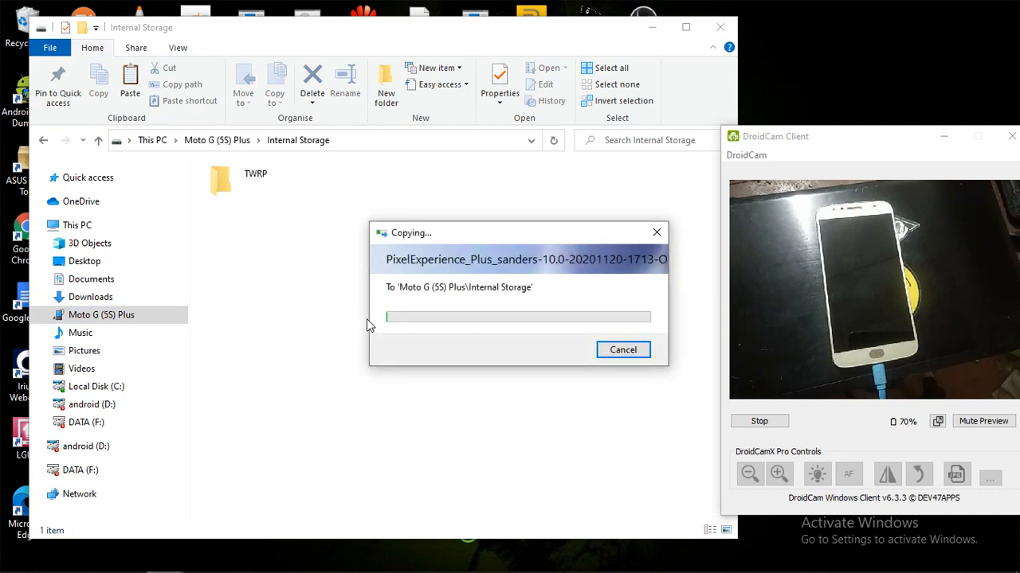